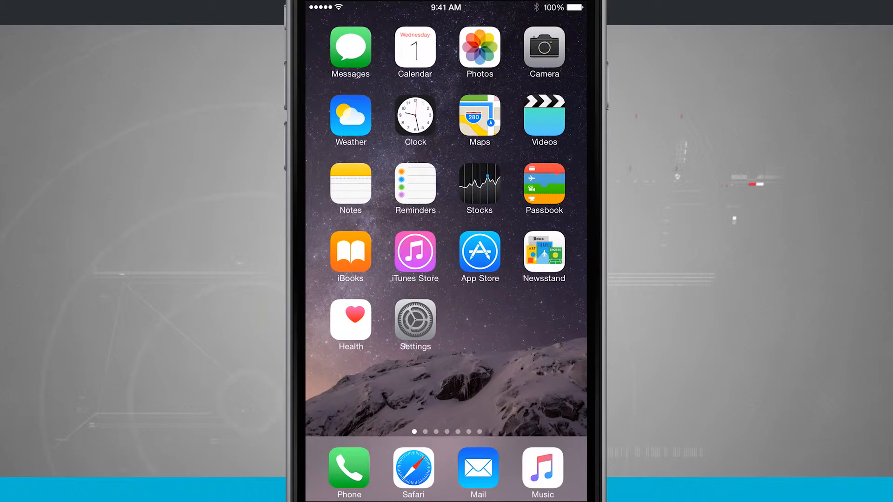
Step: Launch Safari from the dock to its start page of favourite sites
click(479, 53)
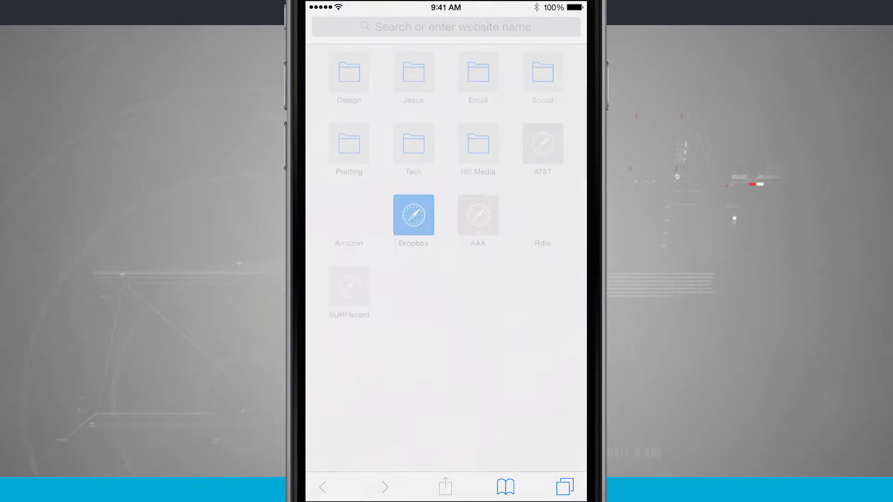
Step: Load amazon.com from the Amazon favourite on Safari's start page
click(349, 215)
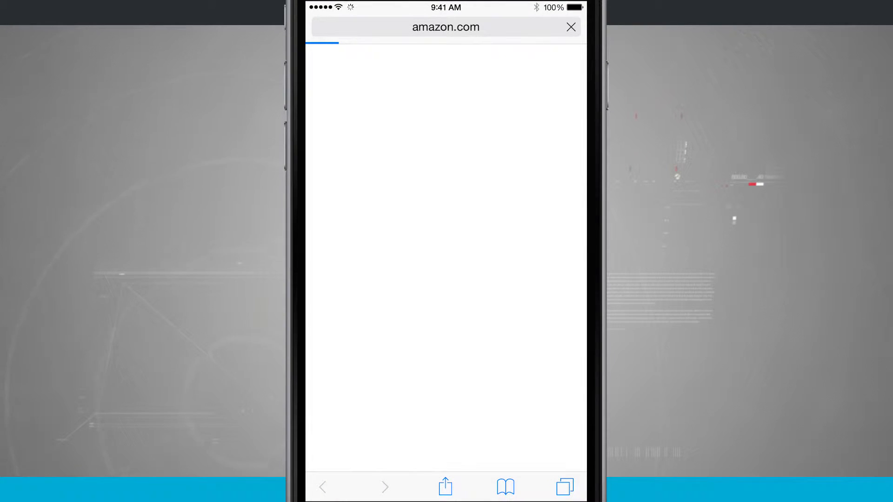